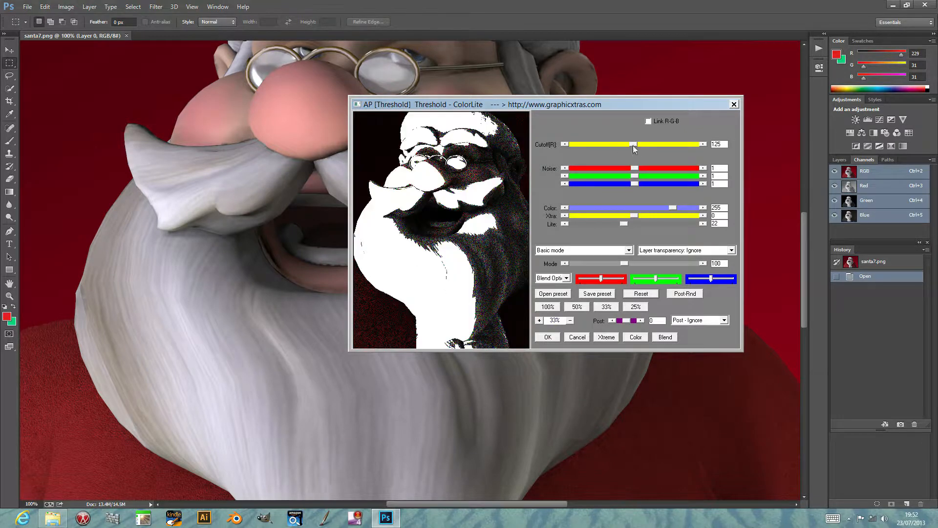
Move the Cutoff[R] slider around, settling at 197 for a grainy high-contrast look.
left_click_drag(635, 145, 590, 145)
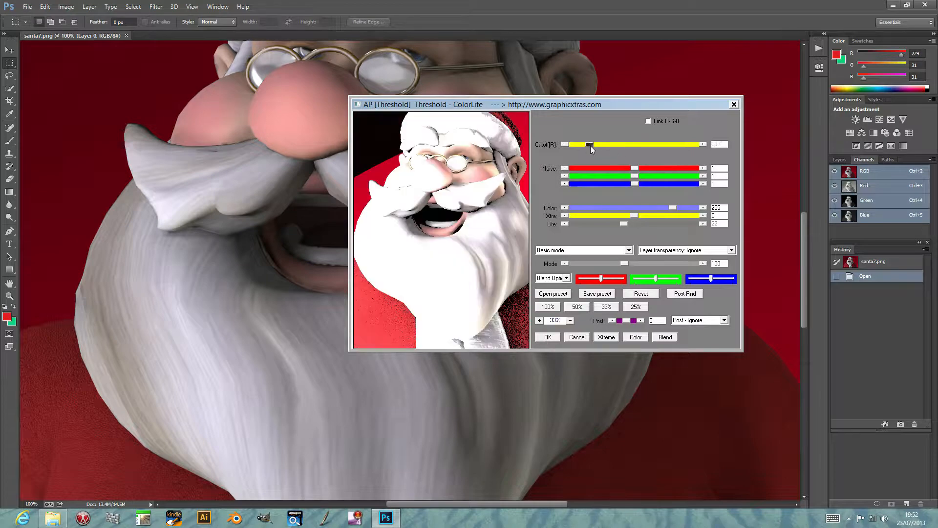
left_click_drag(589, 144, 644, 145)
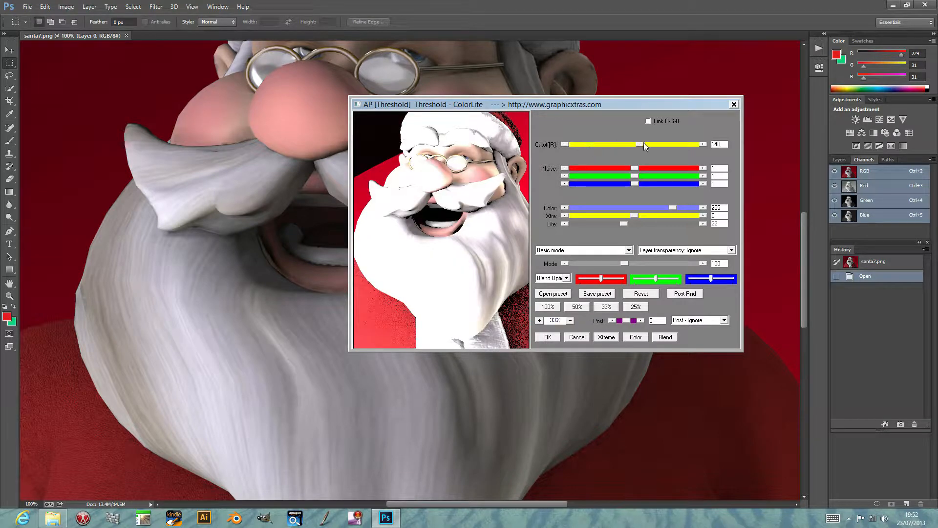
left_click_drag(643, 145, 656, 144)
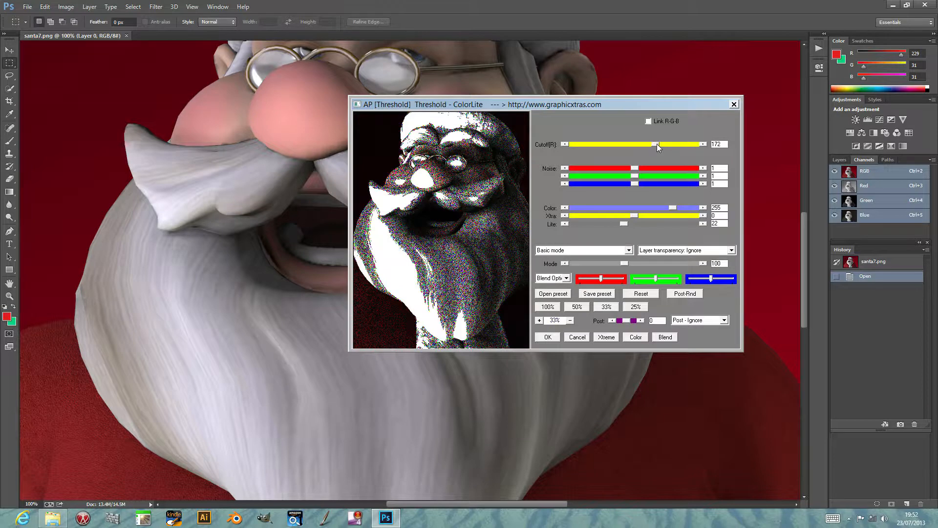
left_click_drag(658, 144, 665, 144)
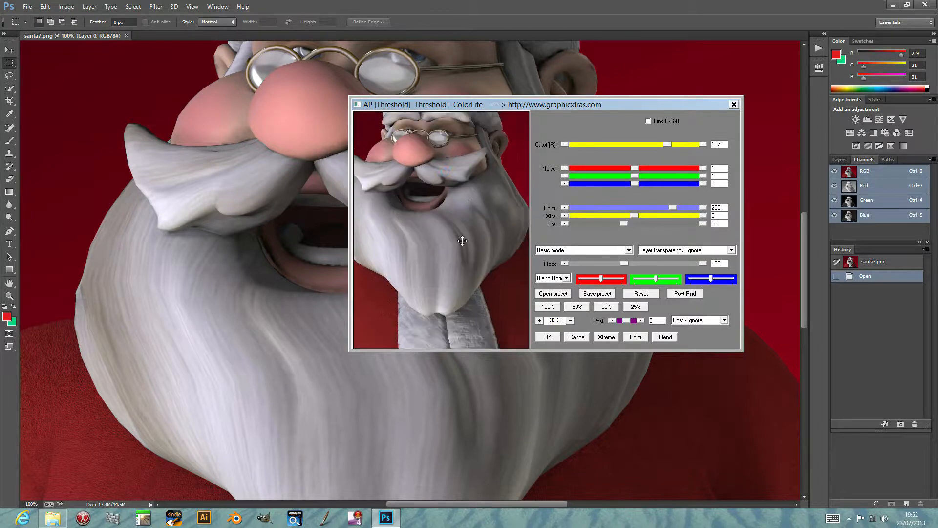
Adjust the red Noise slider, then raise green Noise to tint Santa green.
left_click_drag(618, 167, 646, 168)
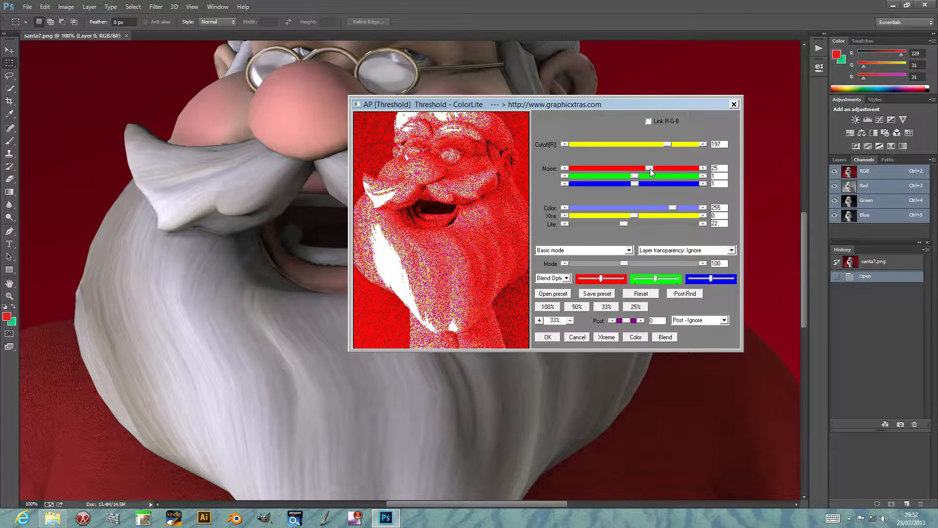
left_click_drag(649, 169, 626, 168)
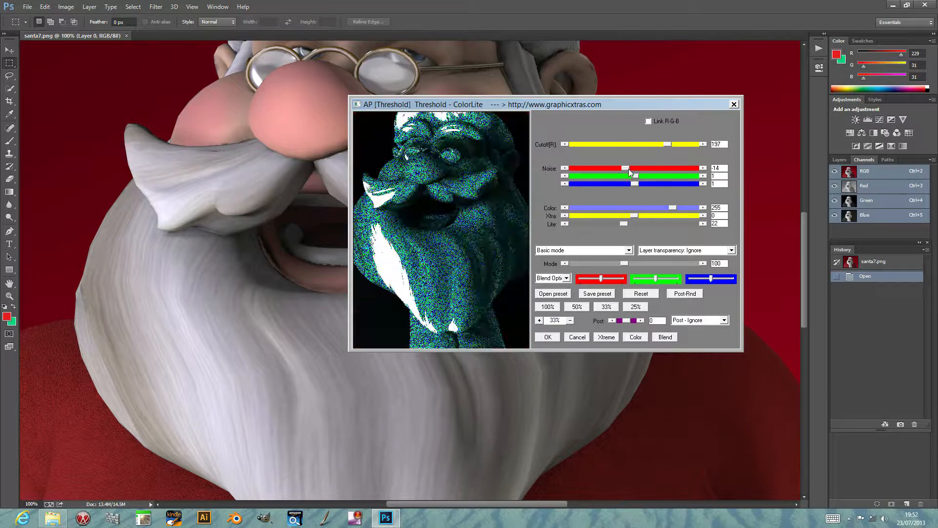
left_click_drag(616, 183, 651, 175)
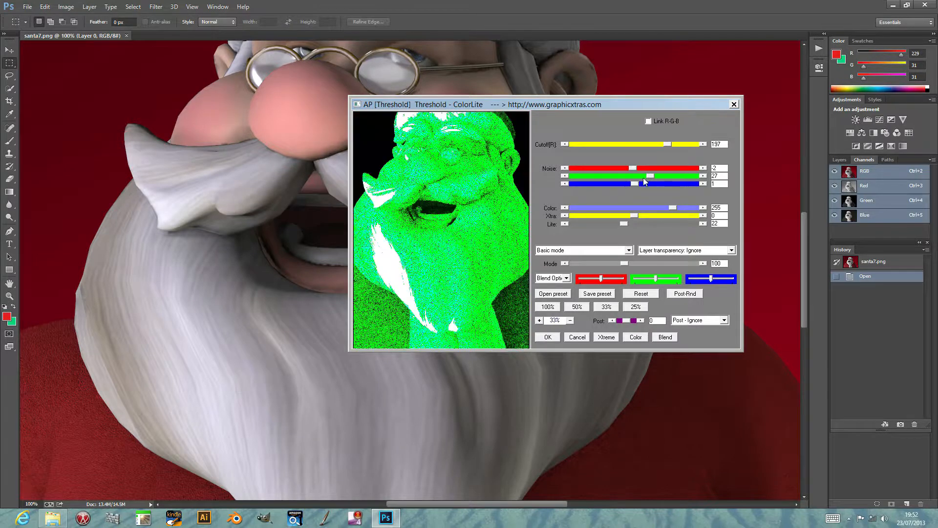
left_click_drag(651, 175, 625, 175)
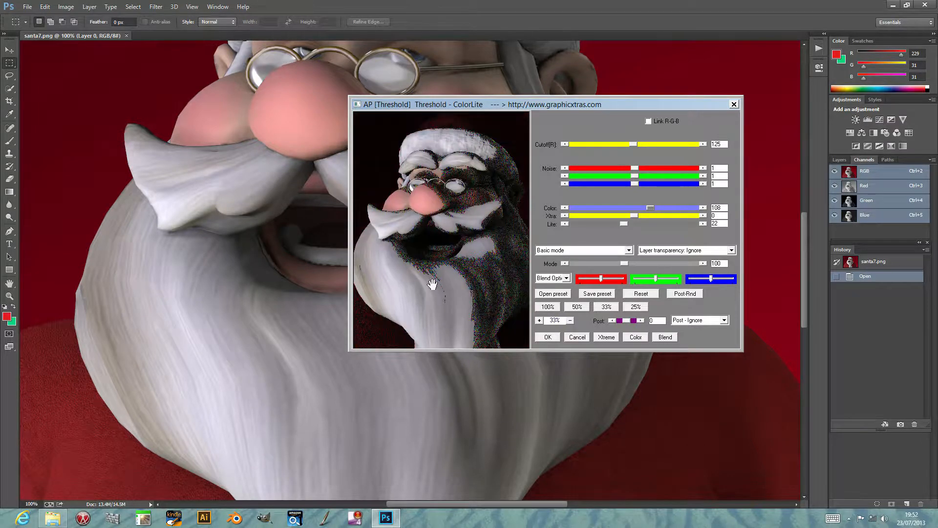
Vary the Color slider and leave it high, turning Santa into a stark white-on-black graphic.
left_click_drag(649, 207, 637, 208)
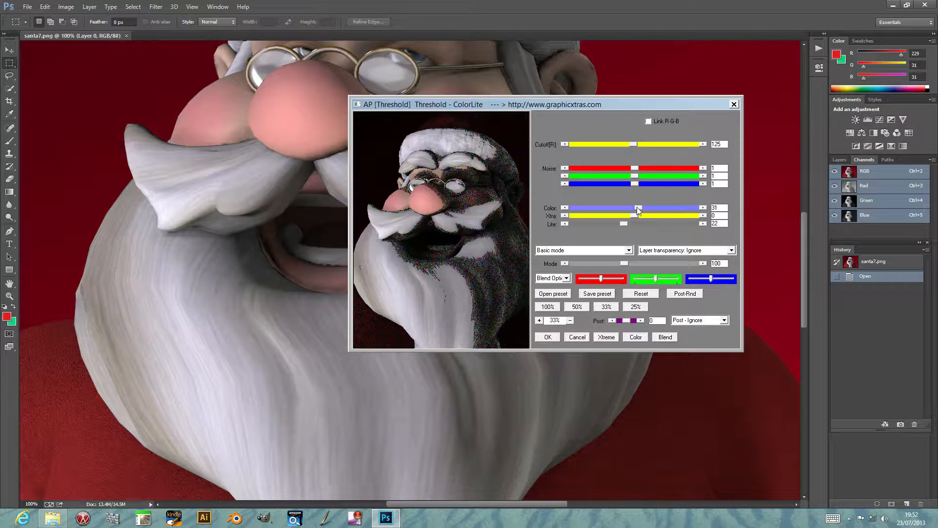
left_click_drag(634, 207, 649, 207)
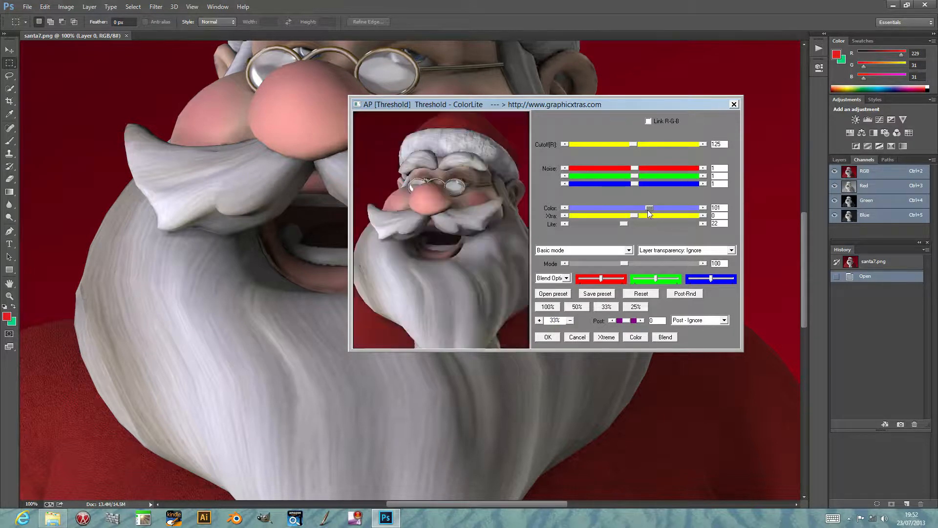
left_click_drag(651, 208, 662, 207)
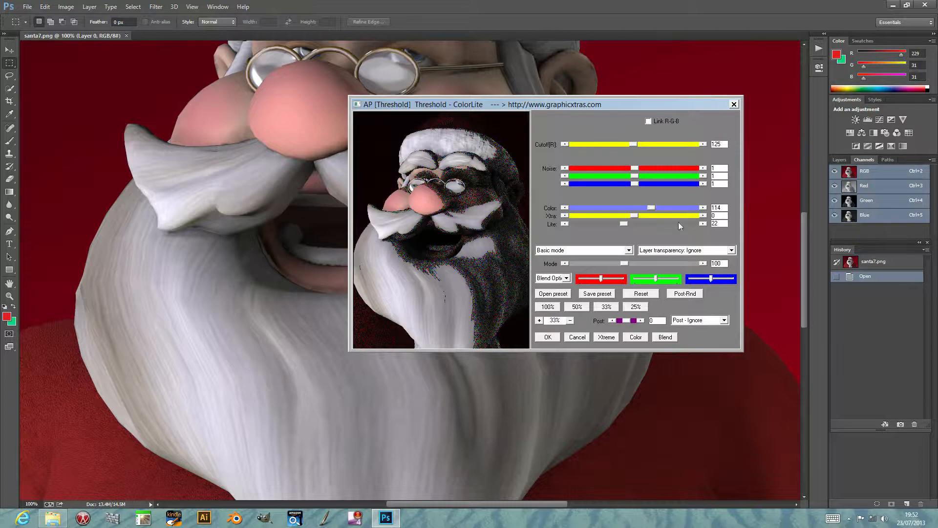
left_click_drag(644, 207, 671, 208)
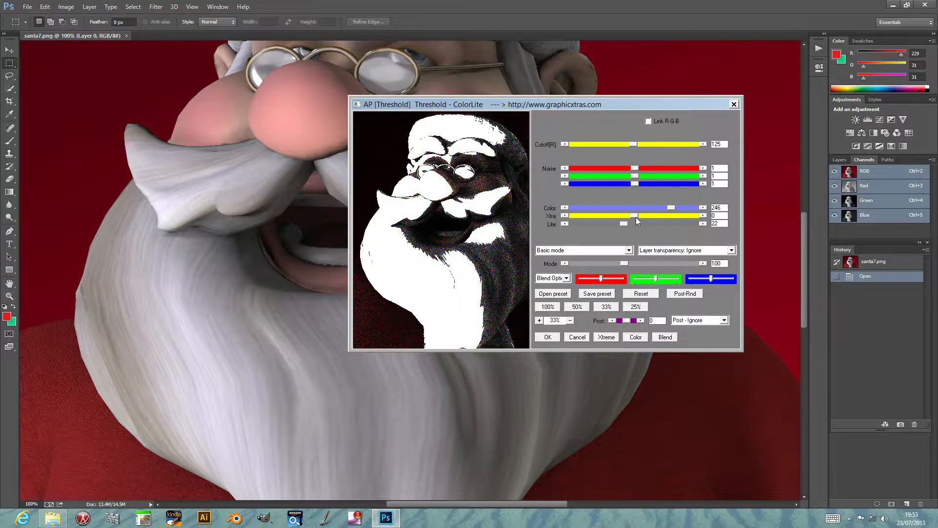
Set the Xtra slider to 50 for extra grain.
left_click_drag(635, 215, 667, 215)
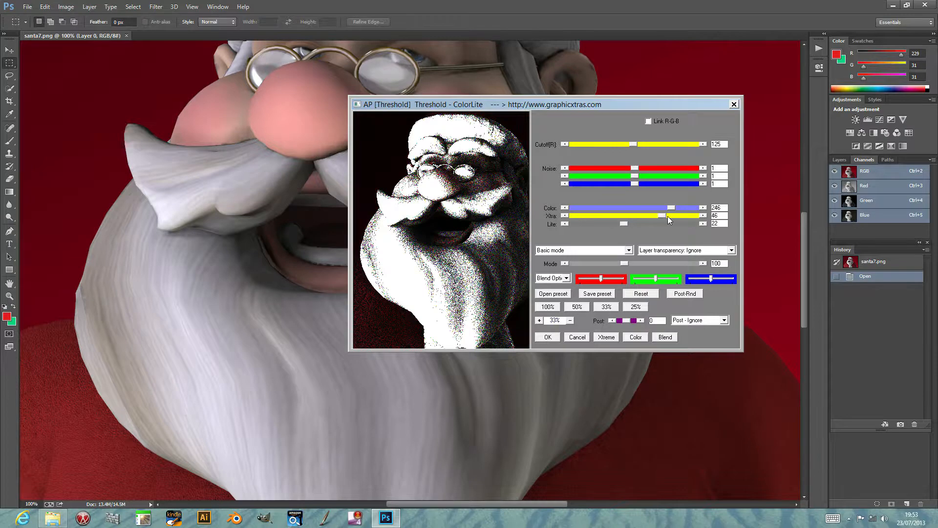
left_click_drag(668, 215, 640, 215)
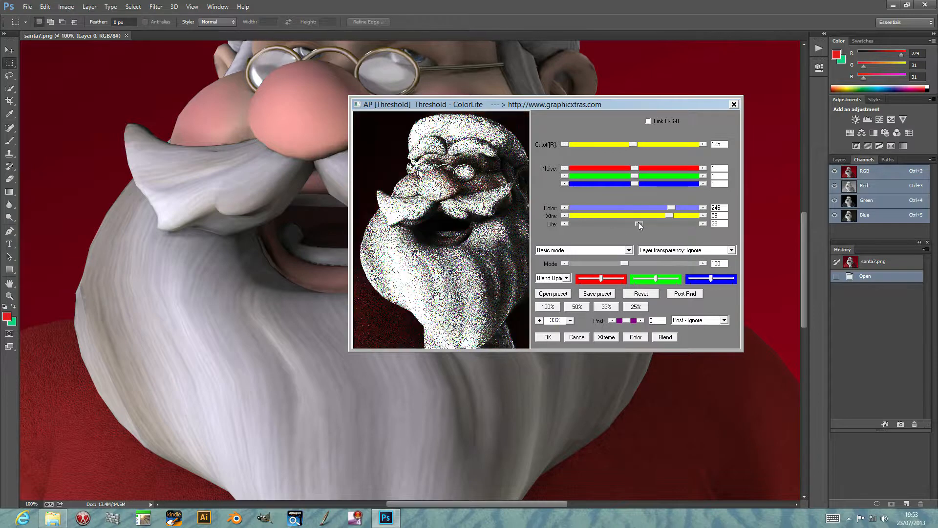
Sweep the Lite slider up and down, settling at 13 for fine multicoloured speckling.
left_click_drag(639, 223, 654, 223)
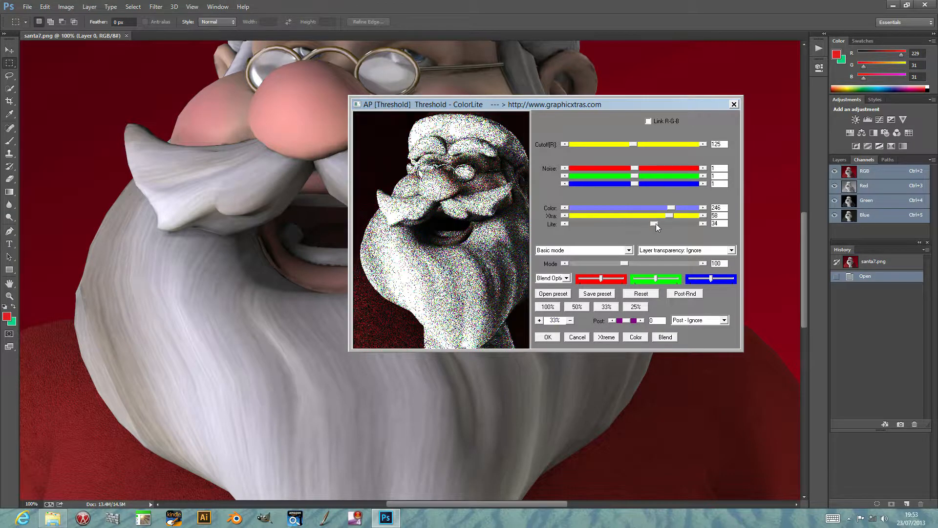
left_click_drag(655, 224, 679, 224)
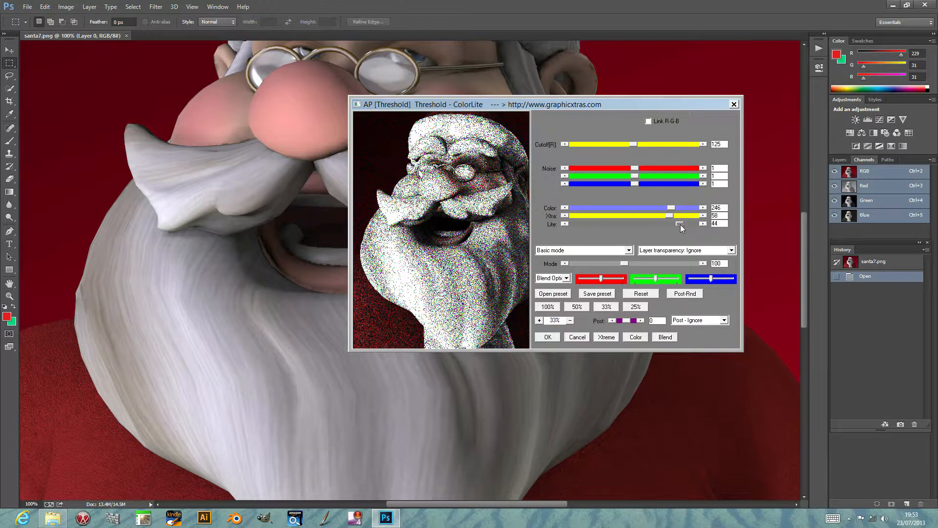
left_click_drag(679, 224, 608, 224)
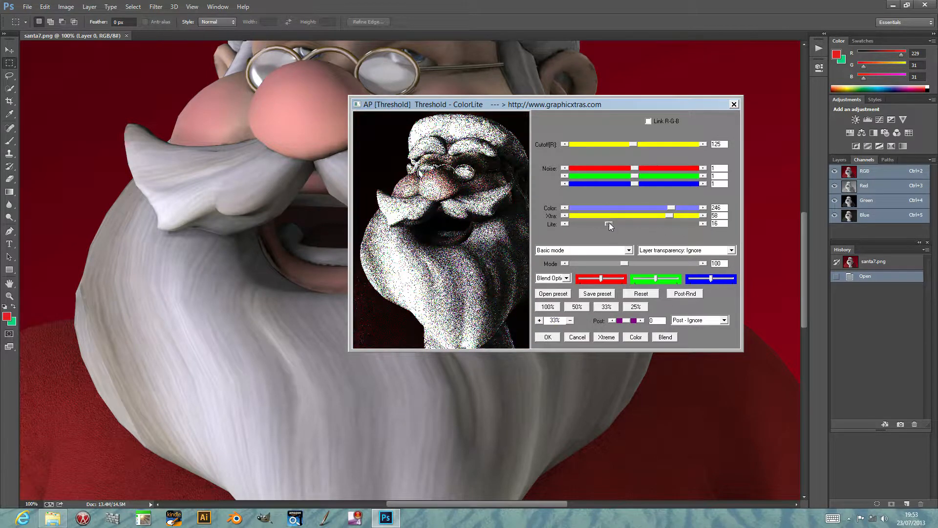
left_click_drag(609, 222, 601, 223)
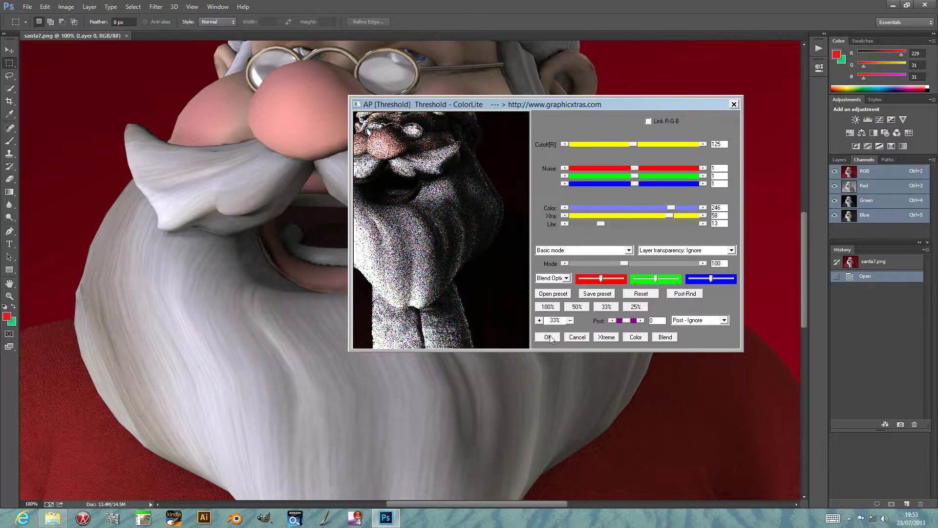
Apply ColorLite, then step back through History and Undo Move to the original unfiltered Santa.
left_click(577, 336)
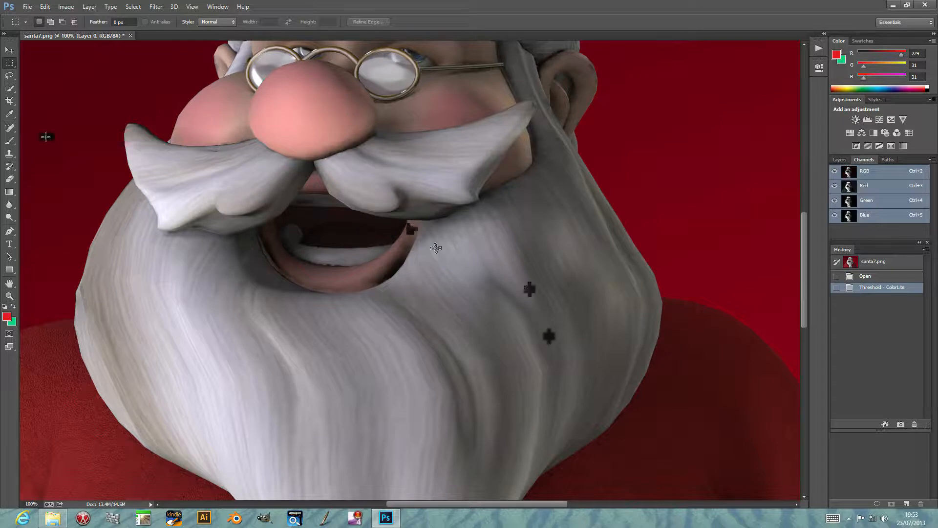
left_click(9, 50)
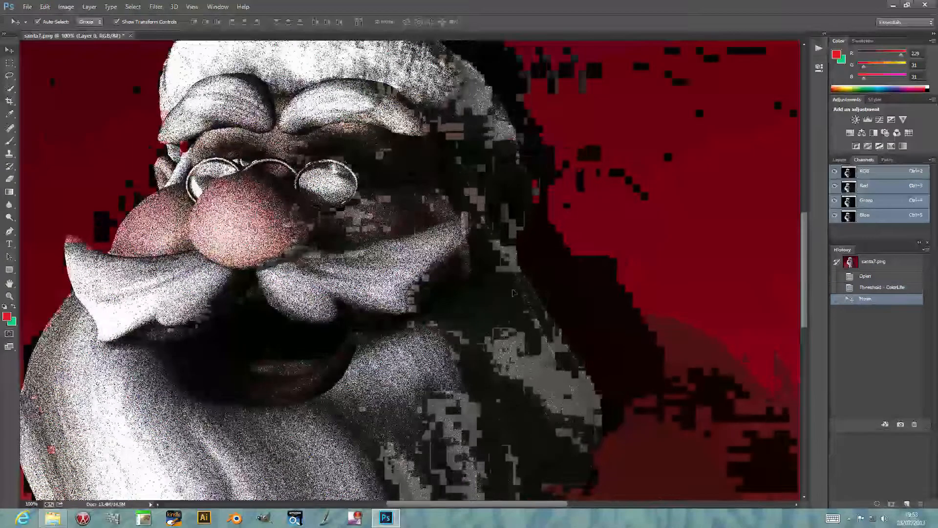
left_click(44, 7)
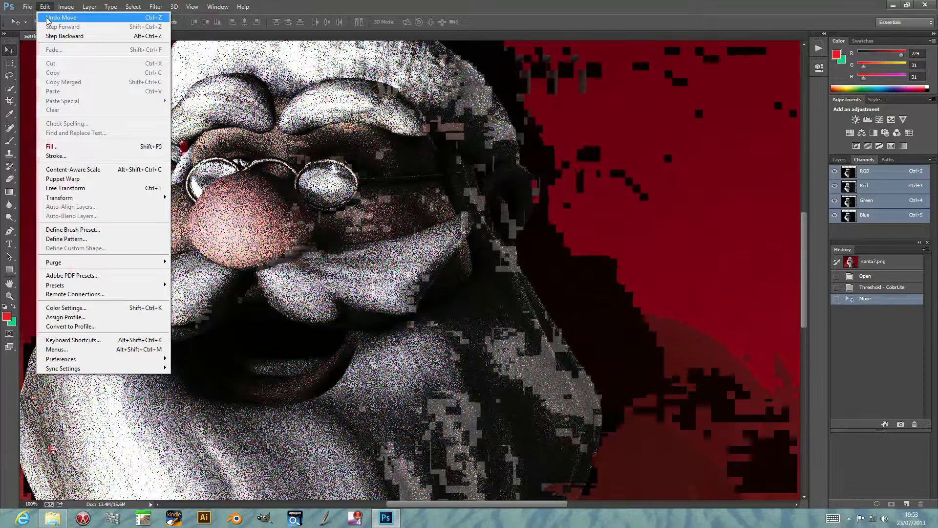
mouse_move(398, 7)
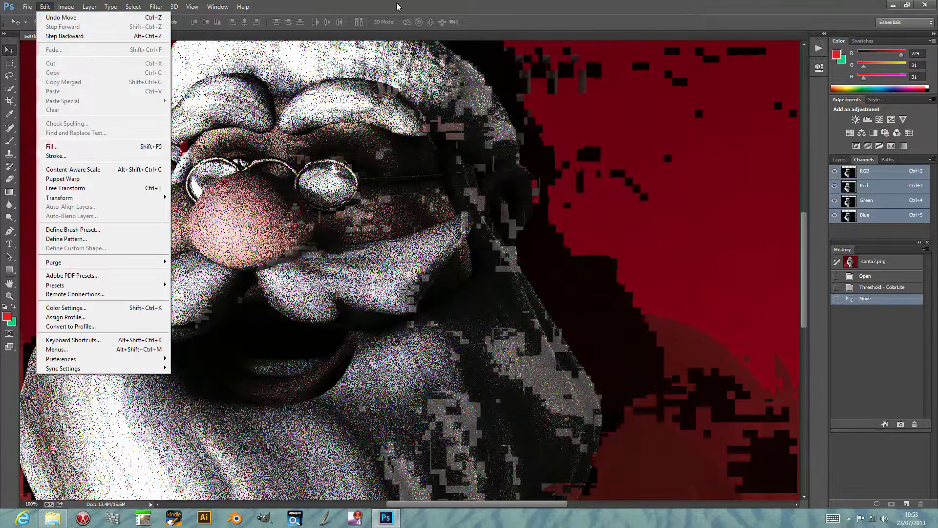
mouse_move(53, 50)
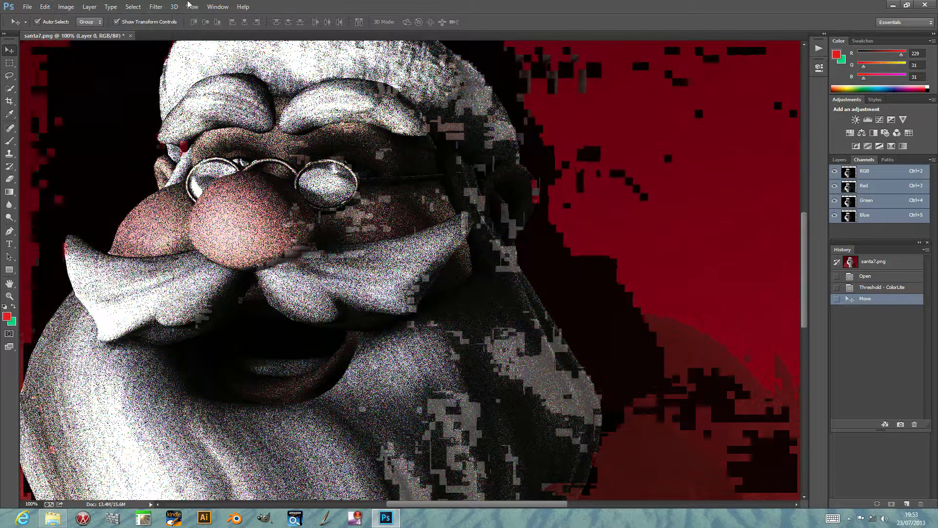
left_click(44, 6)
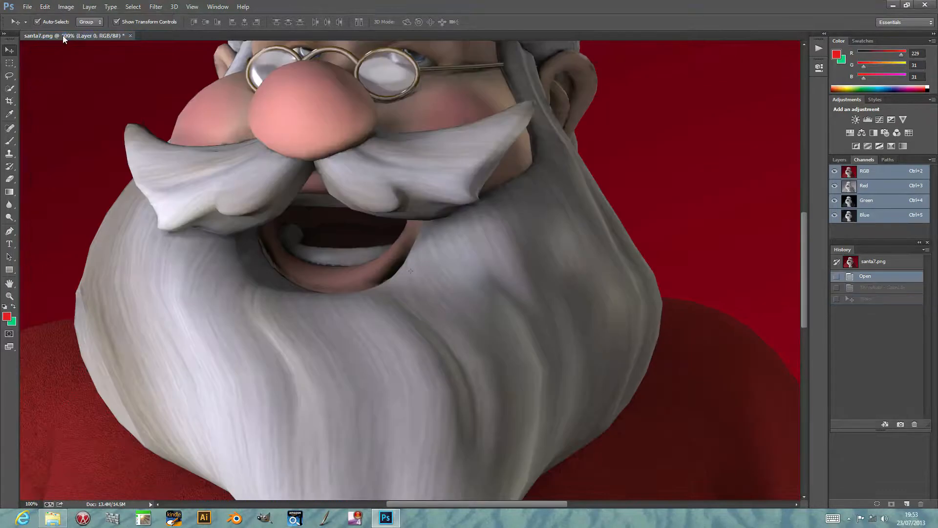
Launch Filter > AP [Threshold] > Threshold - ColorLite on the Santa render.
left_click(155, 7)
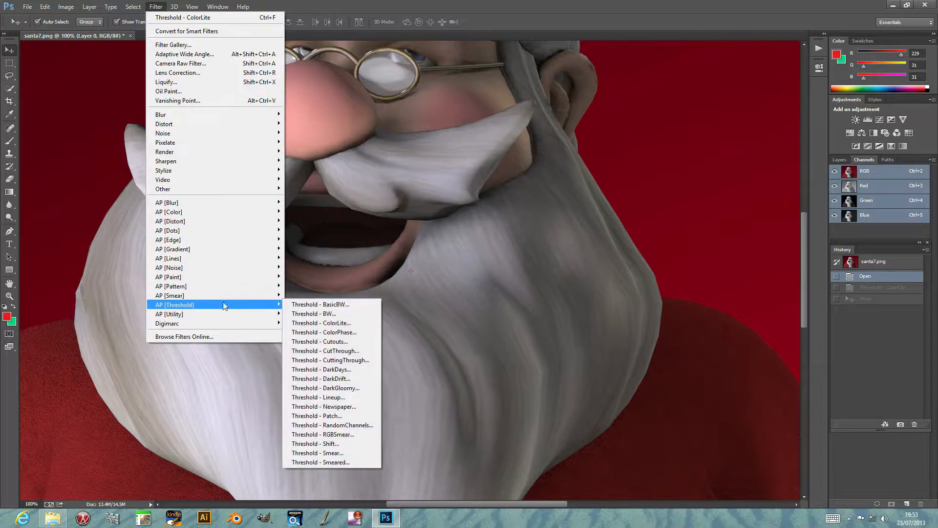
left_click(321, 323)
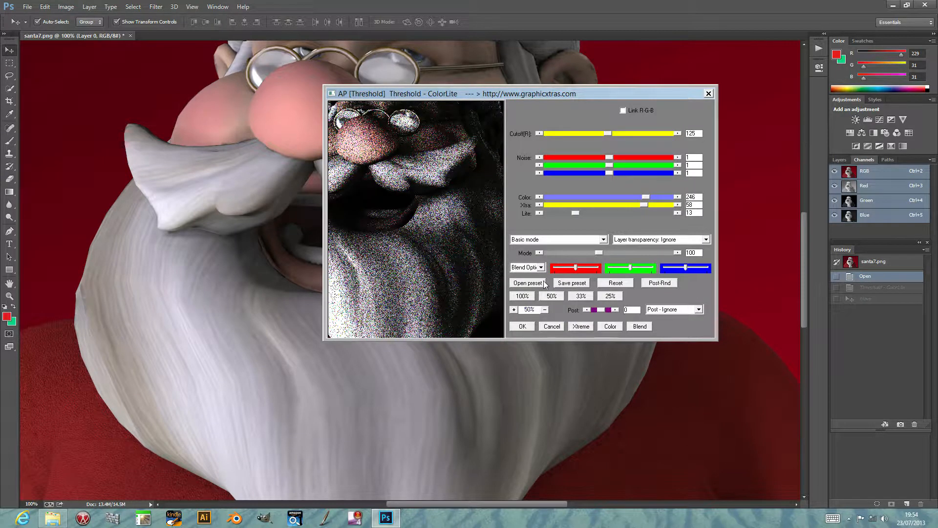
Try a blend option, then set Blend Options to Grid for a pink patterned preview.
left_click(527, 267)
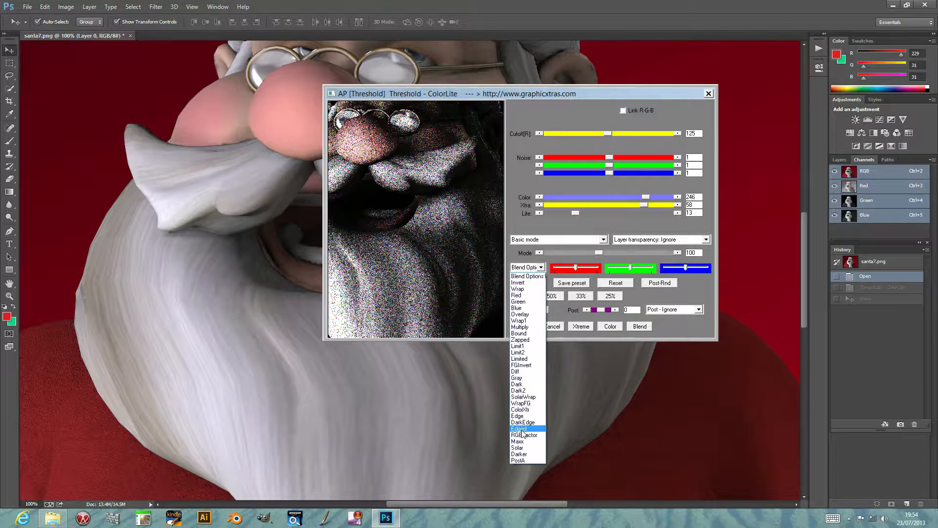
left_click(519, 428)
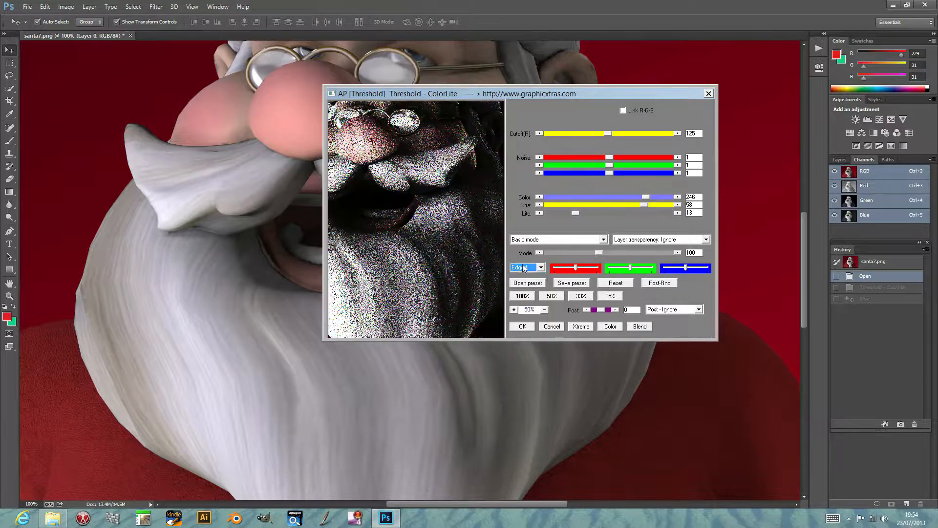
left_click(526, 267)
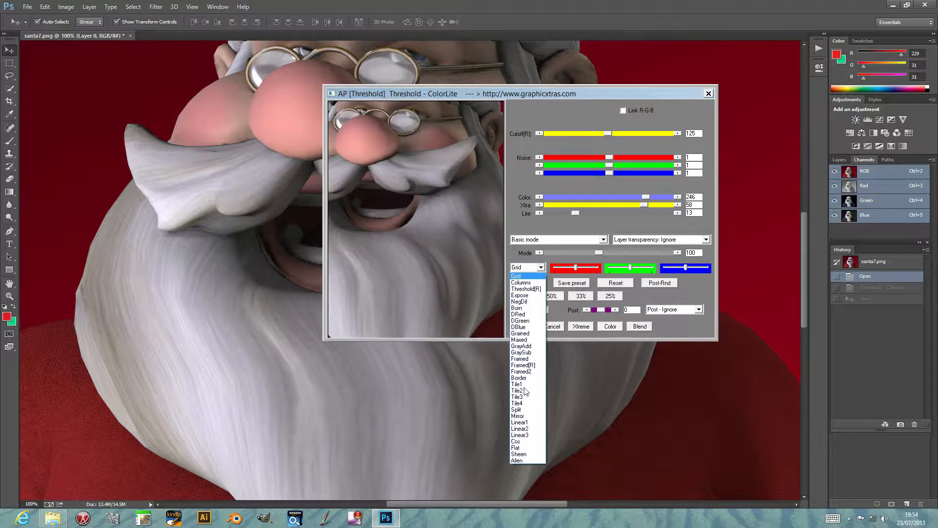
left_click(516, 267)
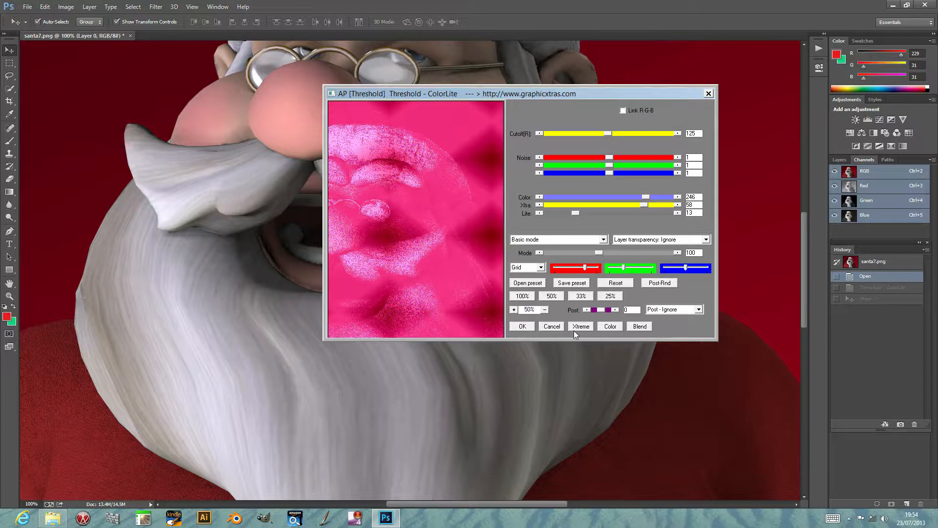
Randomize settings with Xtreme five times, then confirm the red-tinted result with OK.
left_click(580, 327)
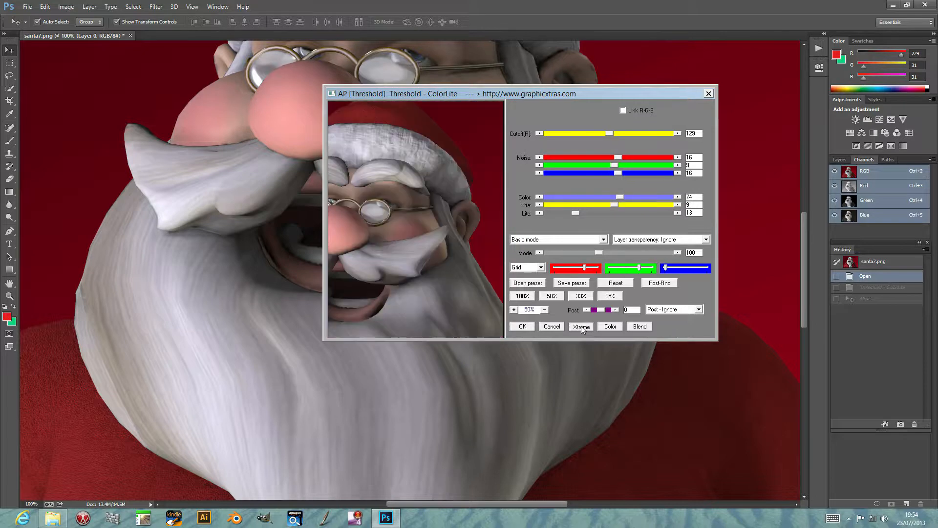
left_click(580, 325)
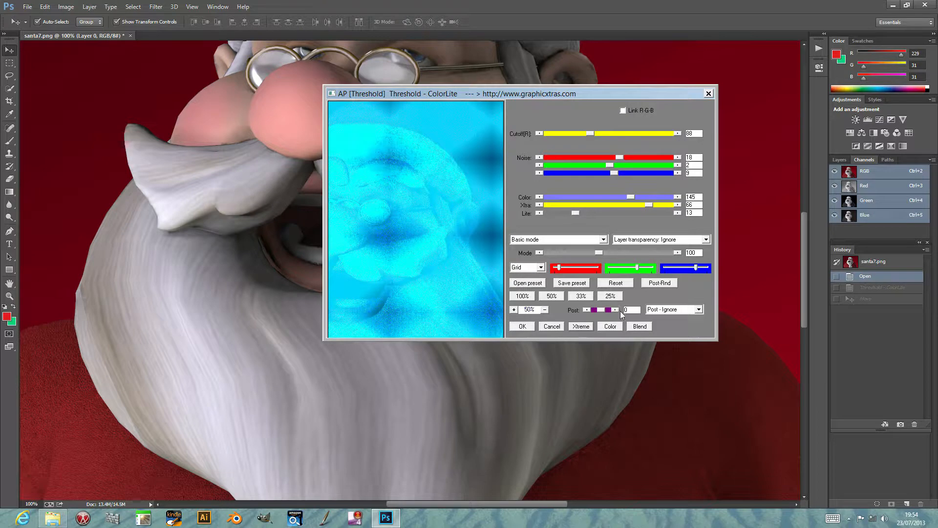
left_click(579, 326)
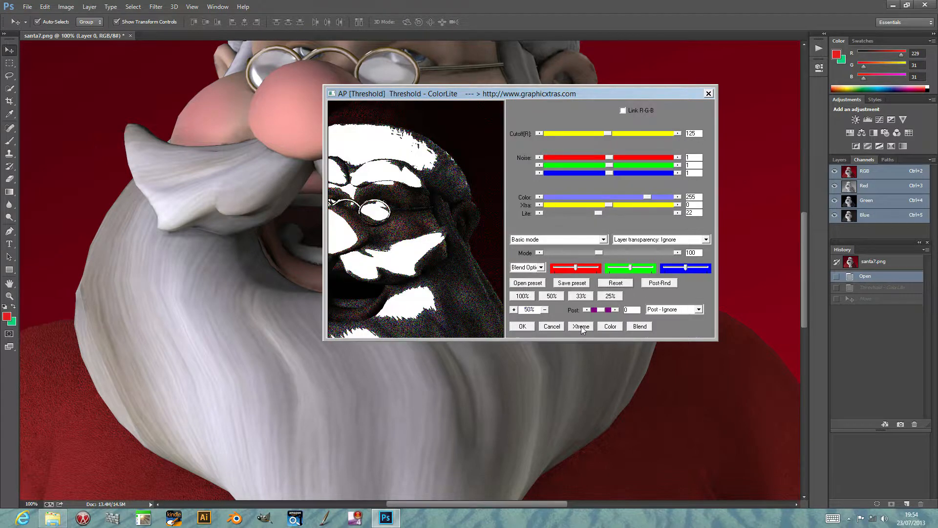
left_click(581, 326)
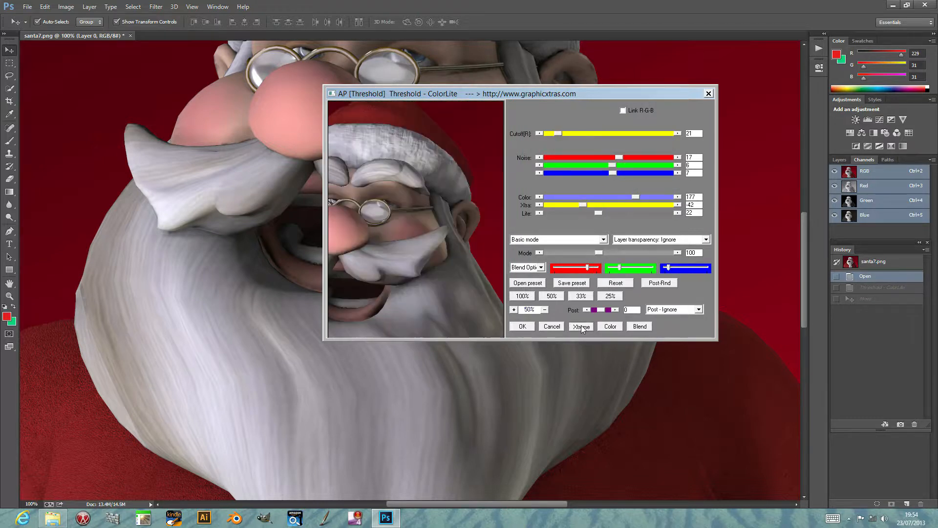
left_click(580, 326)
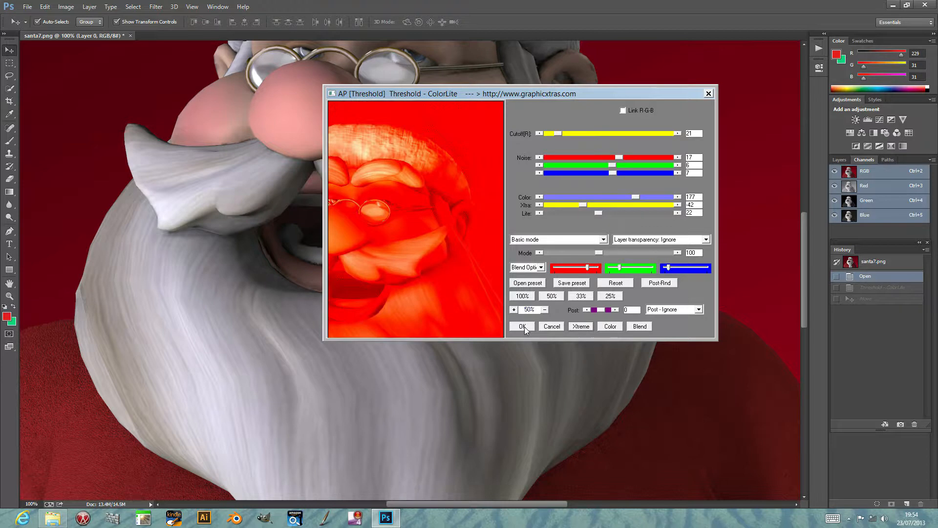
left_click(521, 326)
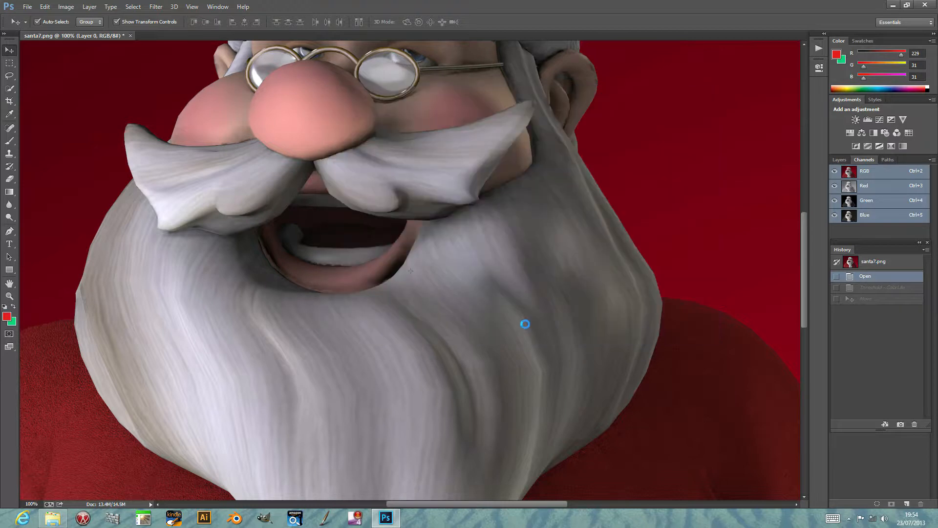